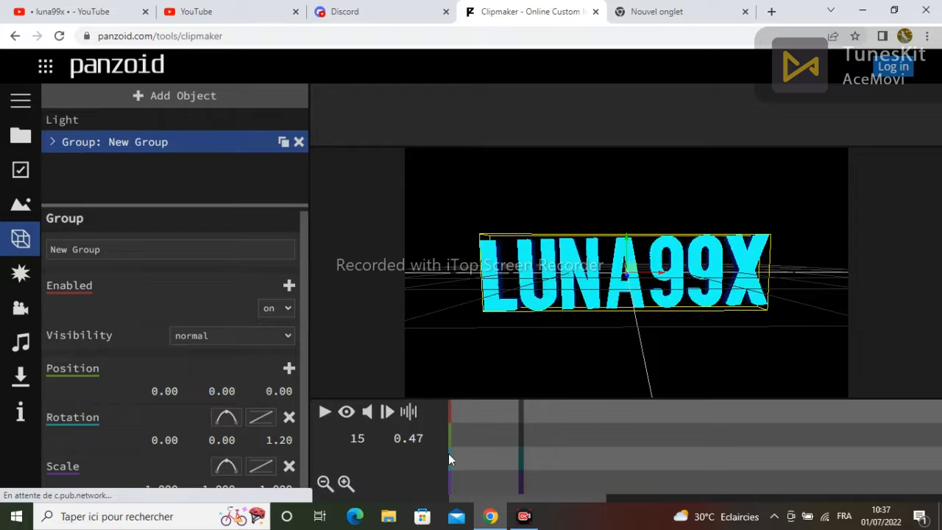
Keyframe the Group's position at 0.00, 0.60 and 1.10 to move LUNA99X over the character
click(325, 411)
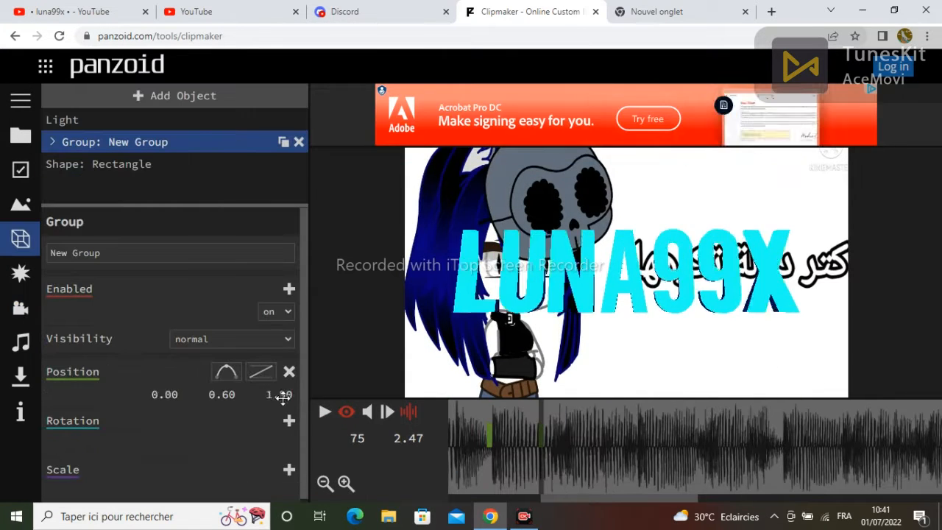
Keyframe camera position (z 62.70) and rotation (10.20), then preview the tilting push-in
click(21, 307)
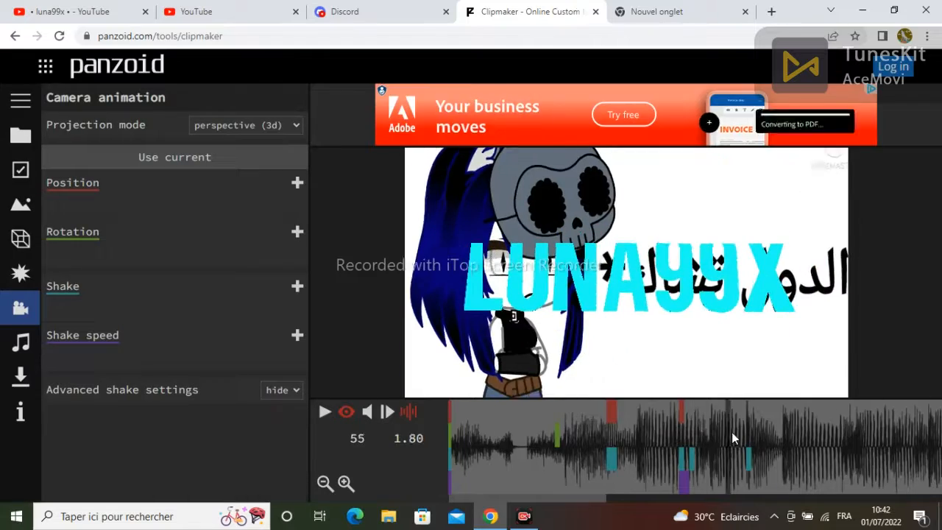
click(325, 411)
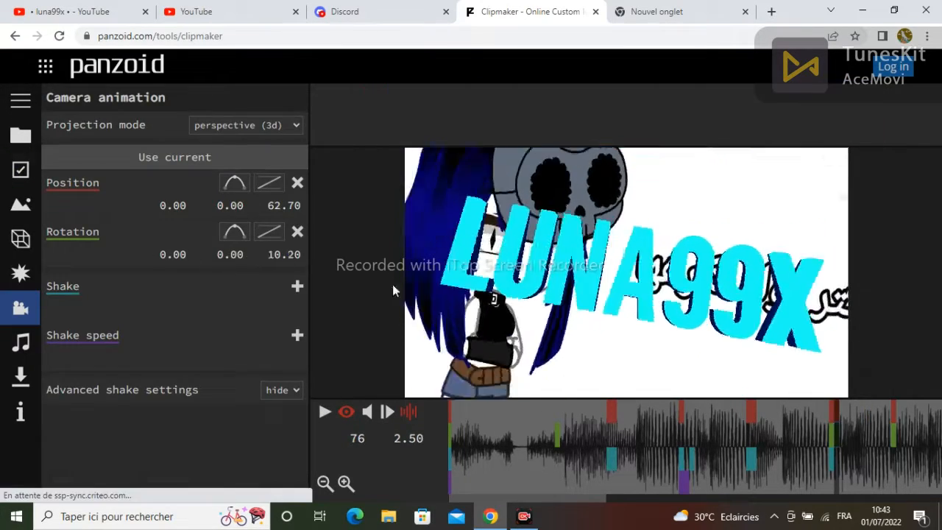
click(325, 411)
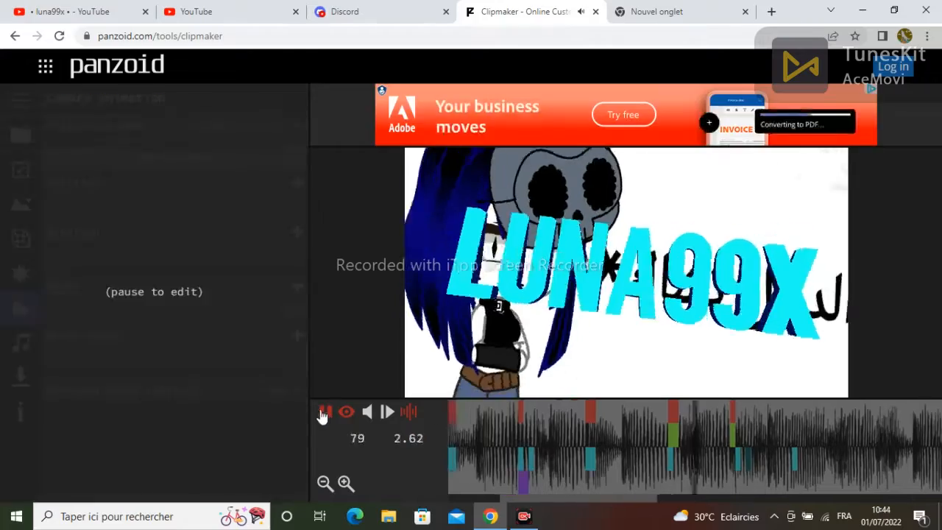
click(67, 11)
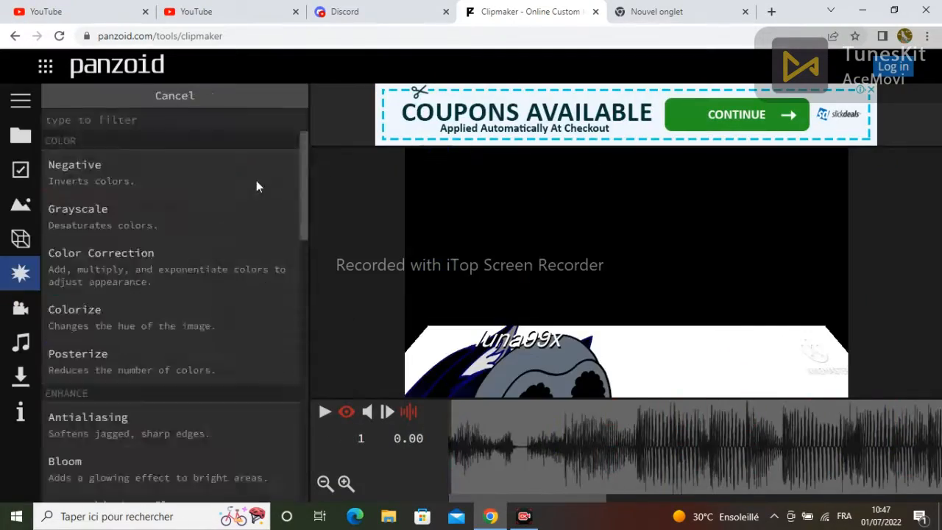
Add Colorize with an animated tint, Bloom, Wavy (Amount 7.20) and Duplicate effects
click(74, 309)
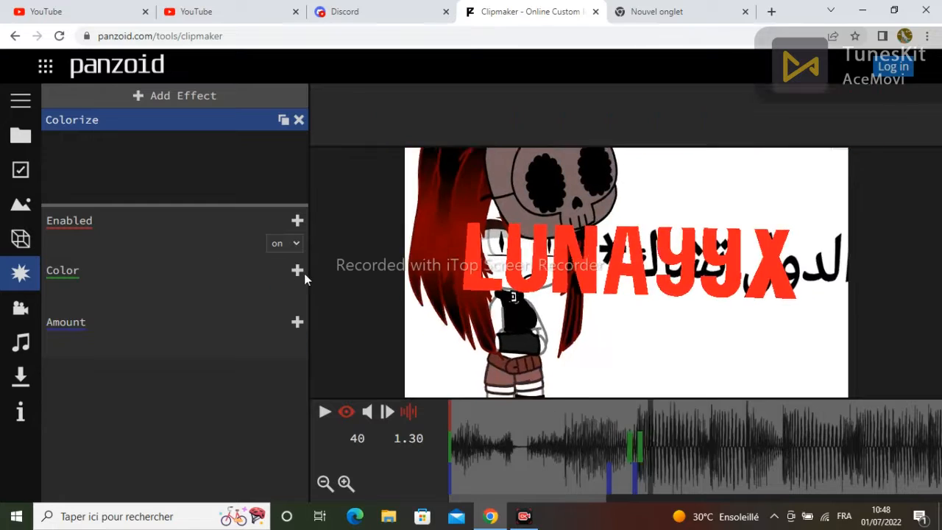
click(324, 411)
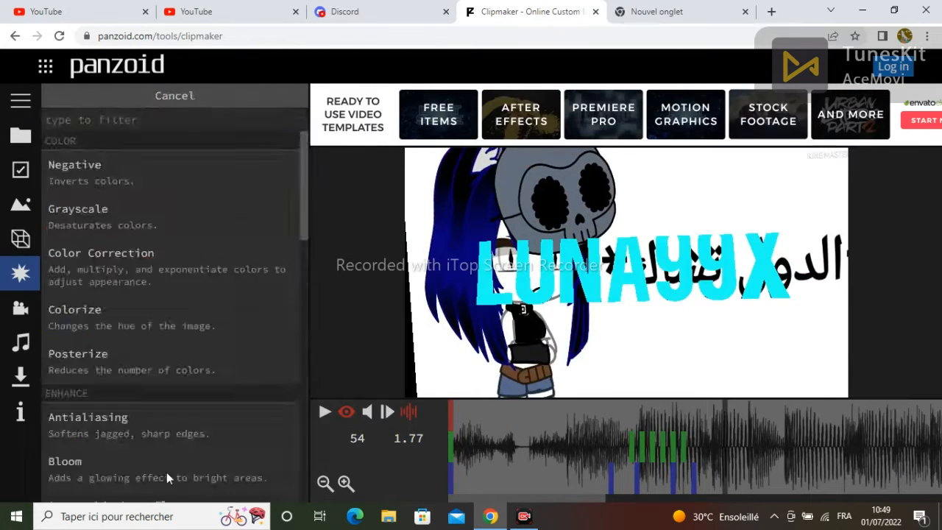
click(64, 461)
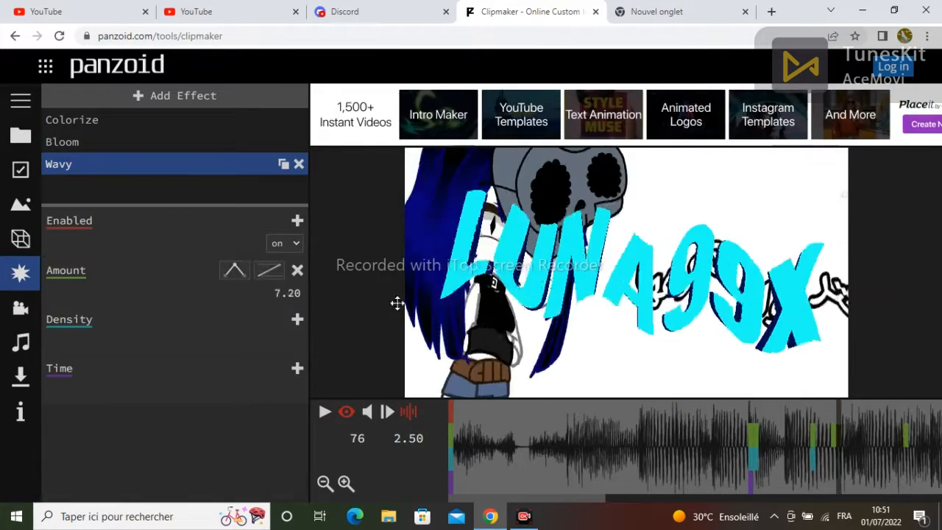
click(181, 95)
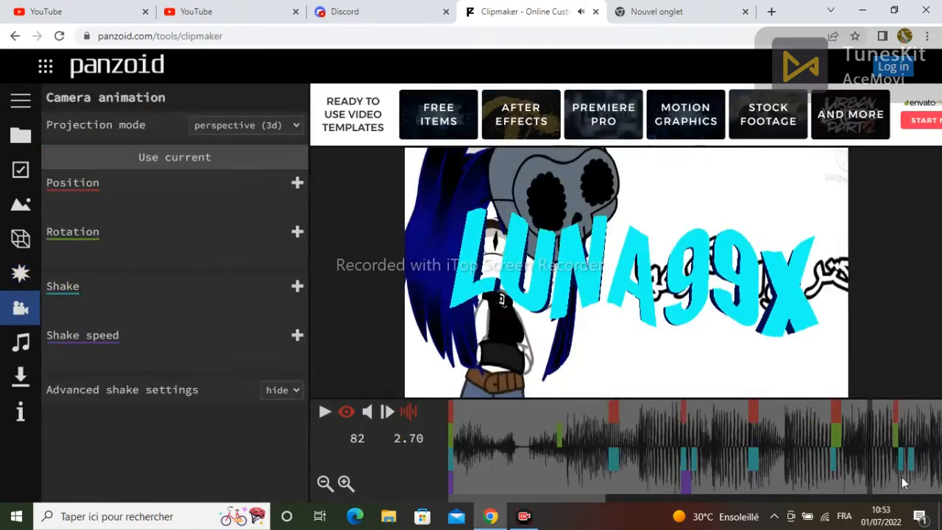
click(21, 273)
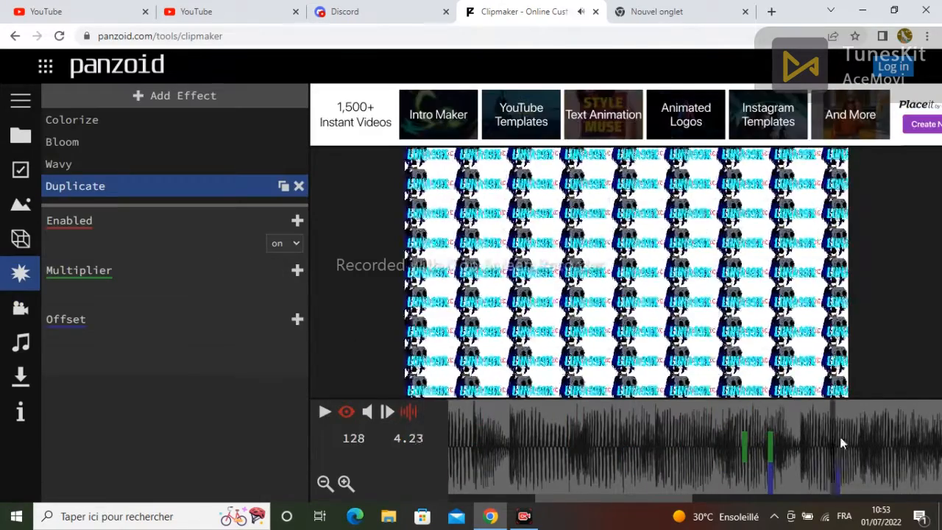
Add Swirl, keyframed RGB Shift, Shutter, Pulse, Gaussian Blur and Mirror, then preview the clip
click(325, 411)
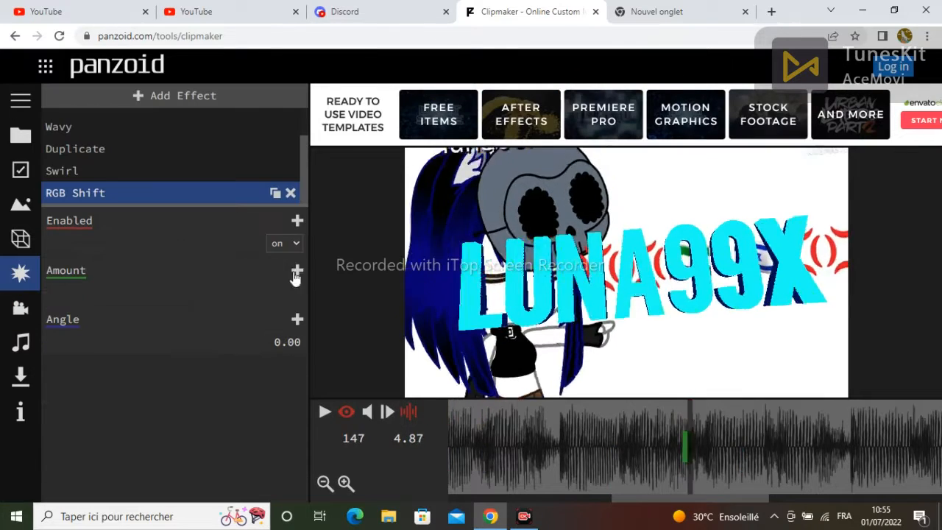
click(325, 412)
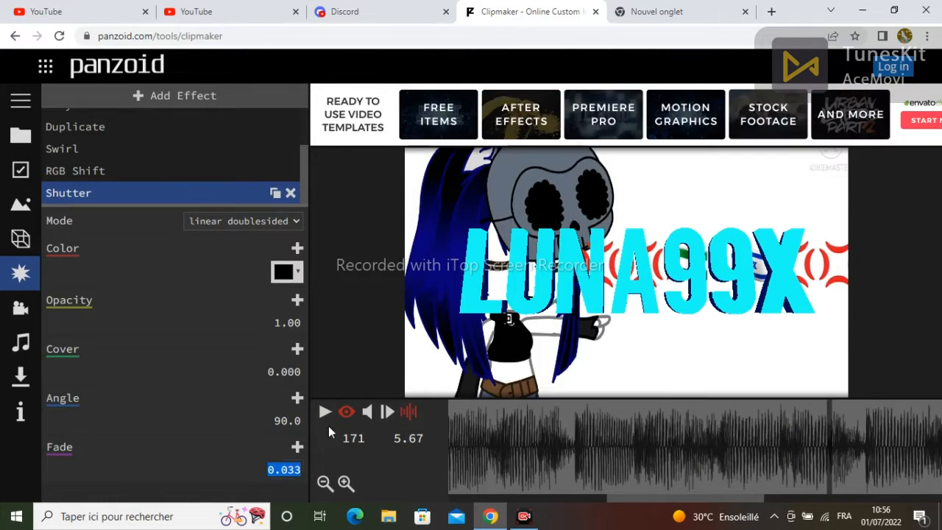
click(325, 411)
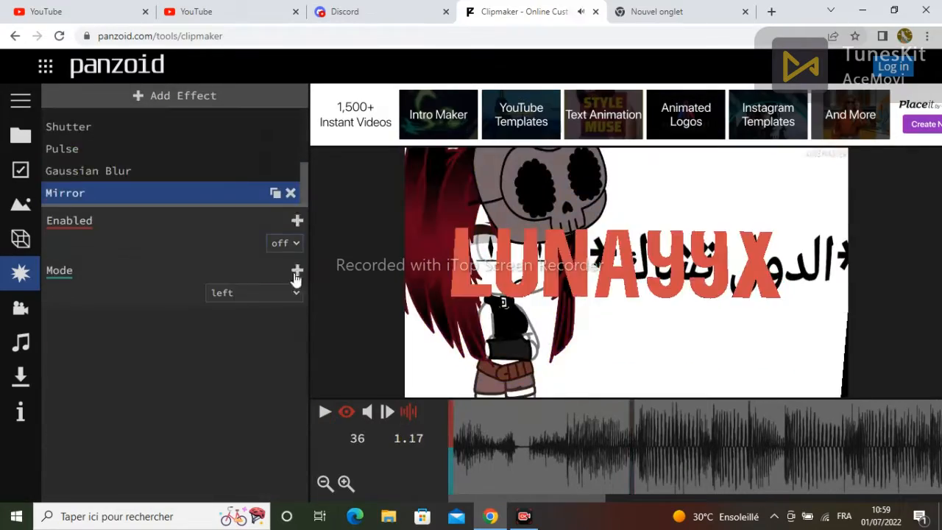
click(73, 11)
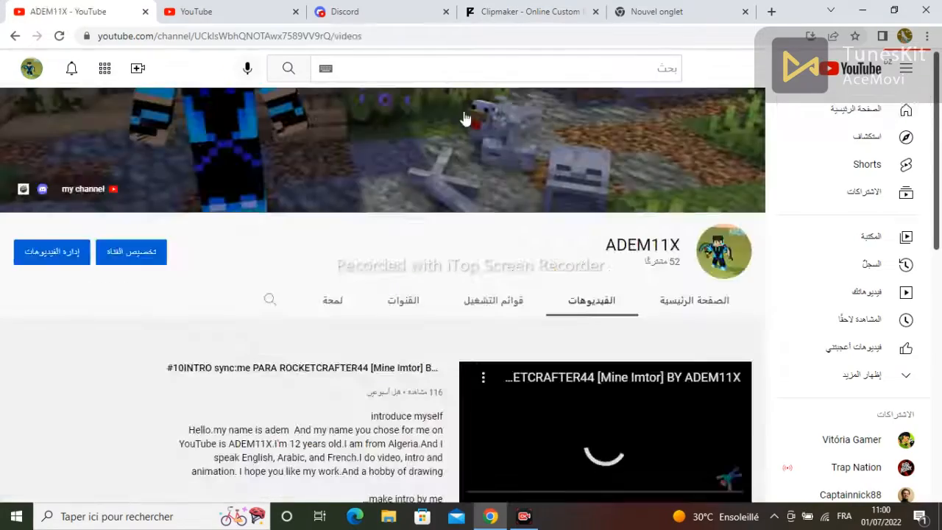
Open the 'I make intro on CINEMA 4D [C4D]' video and toggle its playback
click(603, 431)
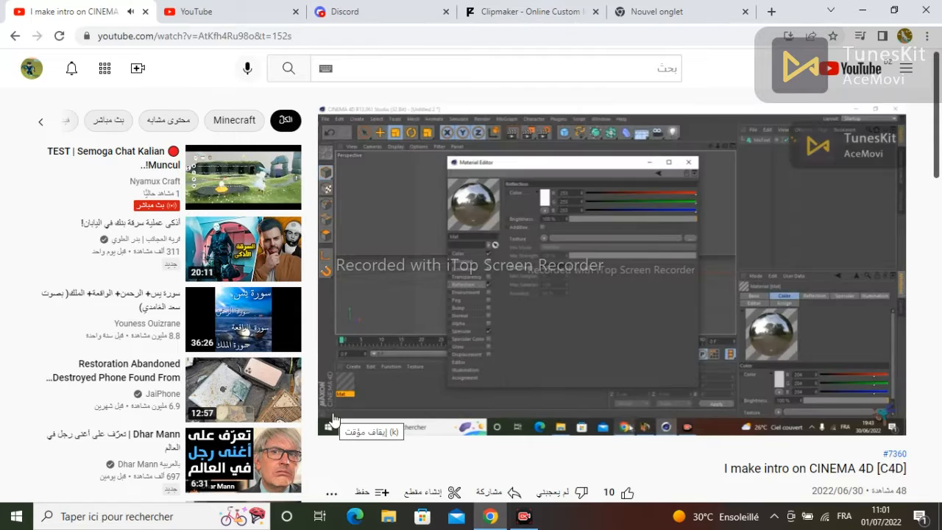
click(331, 418)
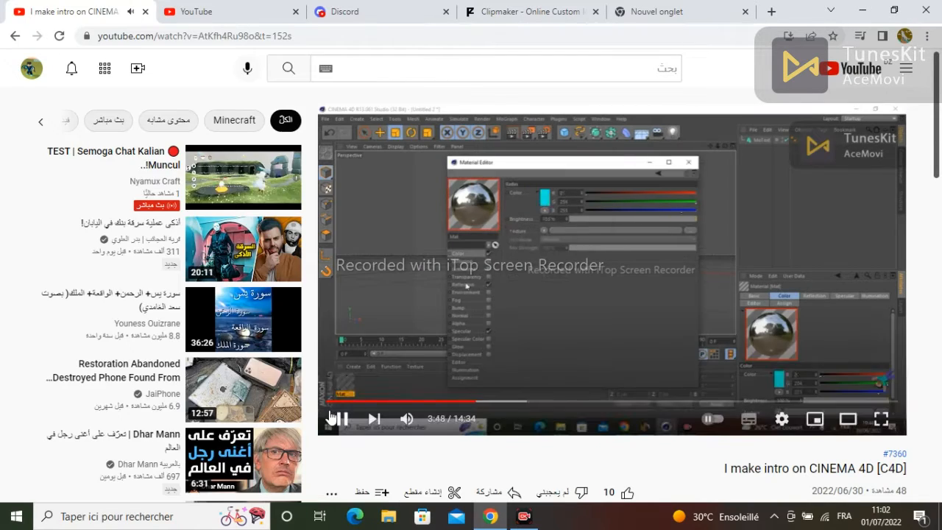